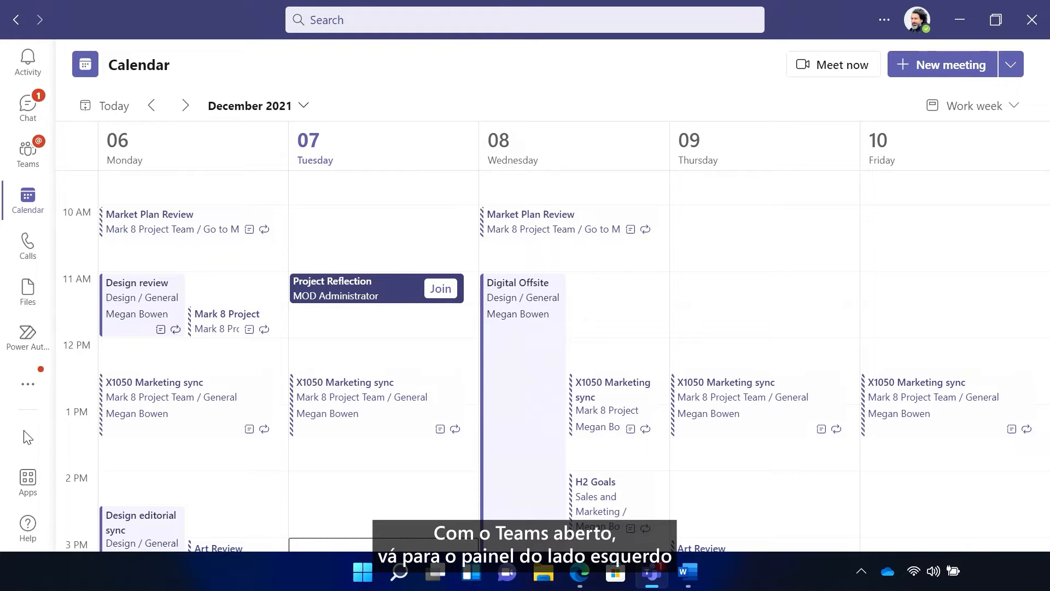
Search the Teams app catalogue for 'Mur' and open the MURAL app
{"action": "left_click", "coordinate": [27, 481]}
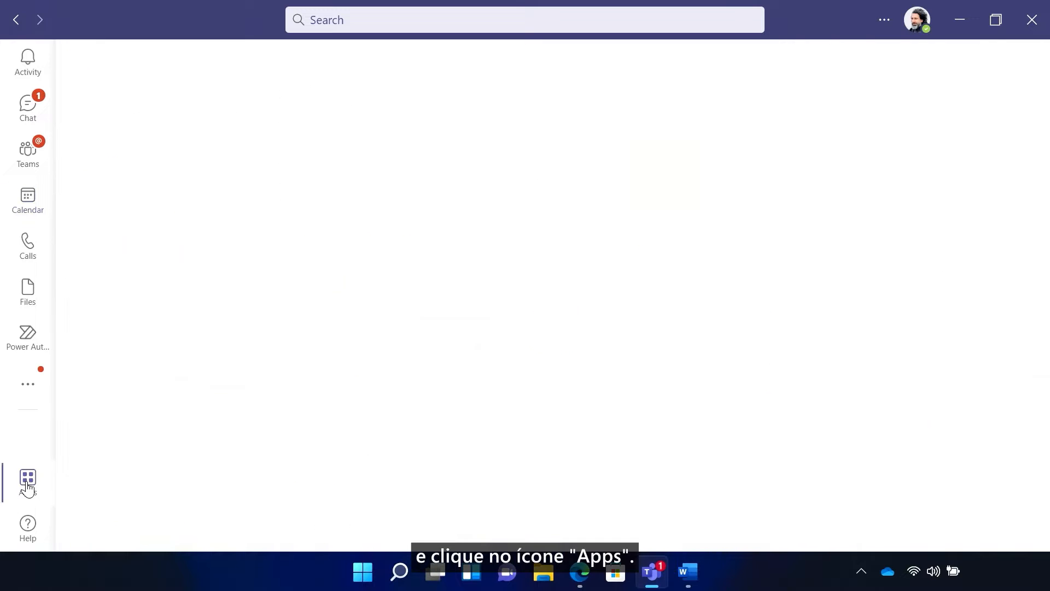
{"action": "left_click", "coordinate": [27, 480]}
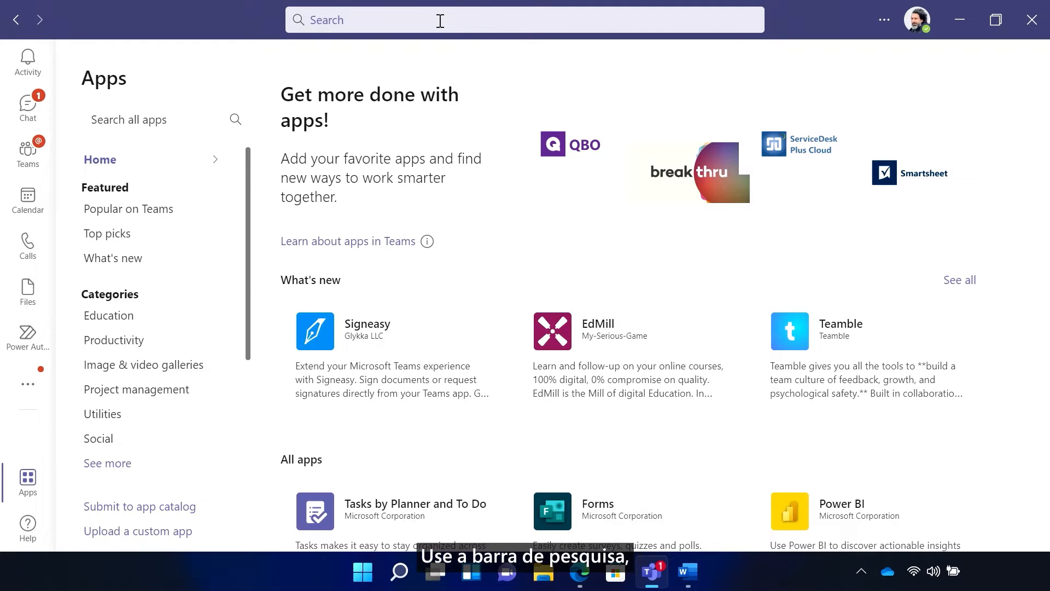
{"action": "type", "text": "M"}
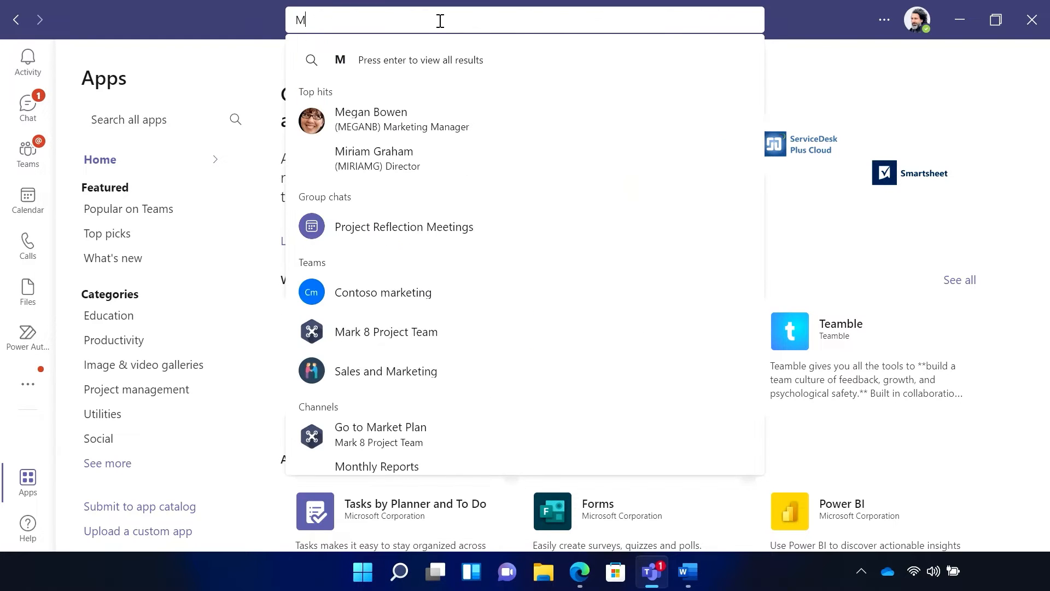
{"action": "type", "text": "ur"}
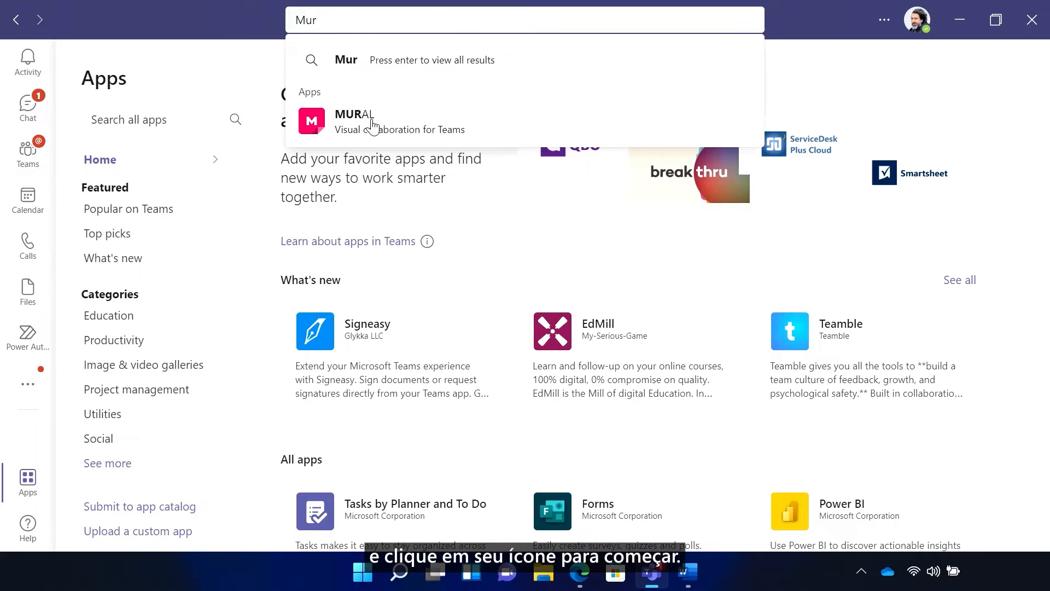
{"action": "left_click", "coordinate": [355, 122]}
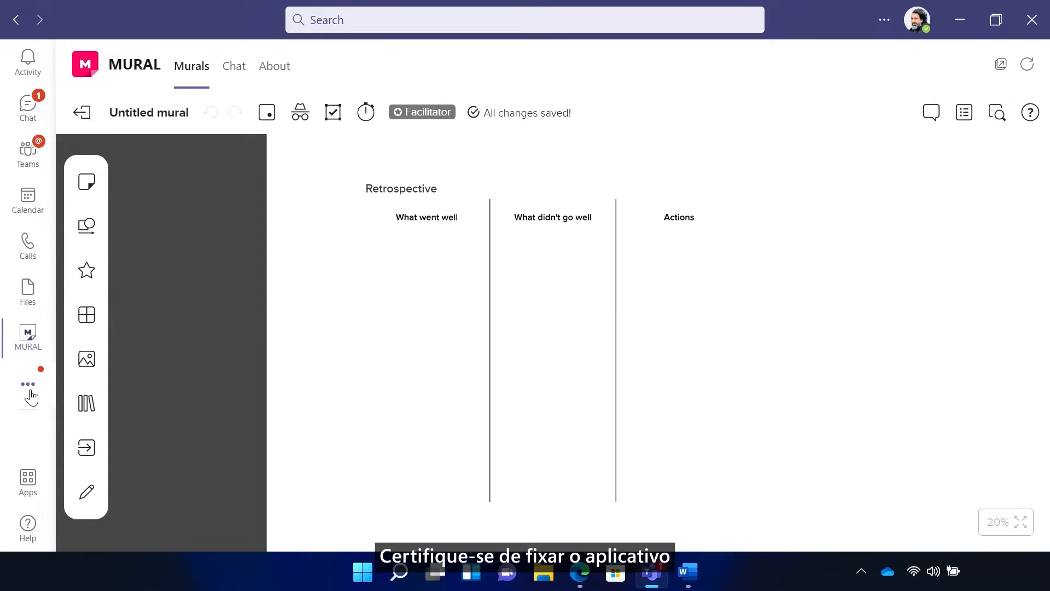
{"action": "mouse_move", "coordinate": [28, 385]}
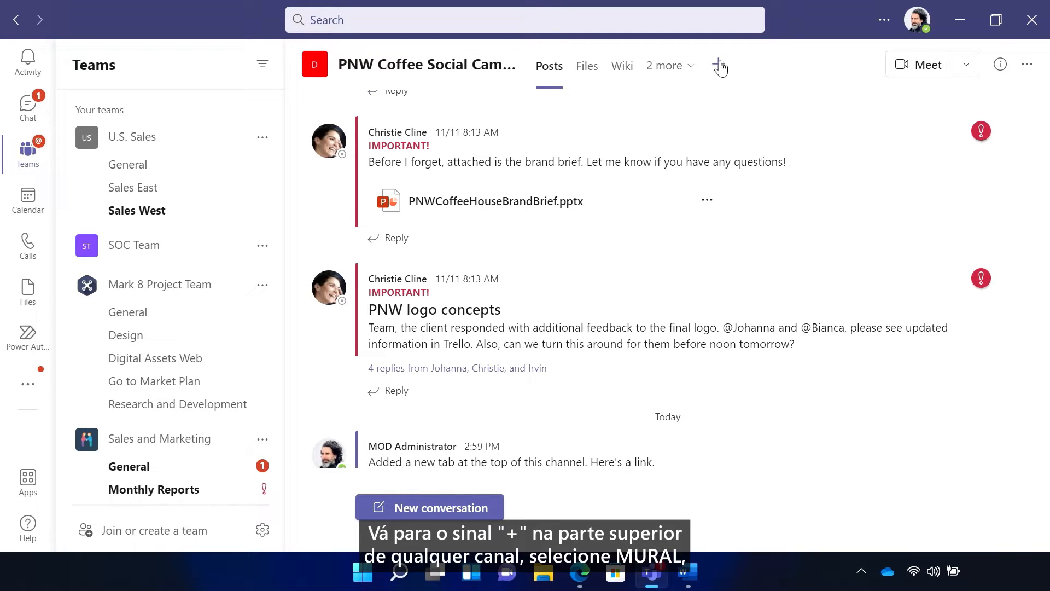
Add a channel MURAL tab with a new blank mural in Project Reflections and Learning's open room
{"action": "left_click", "coordinate": [720, 65]}
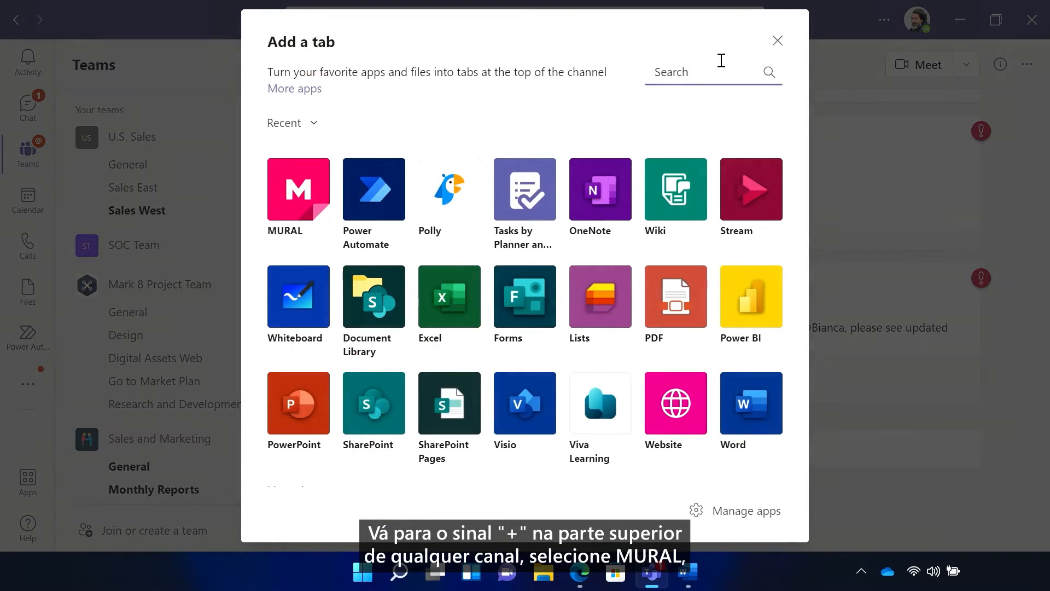
{"action": "left_click", "coordinate": [298, 190]}
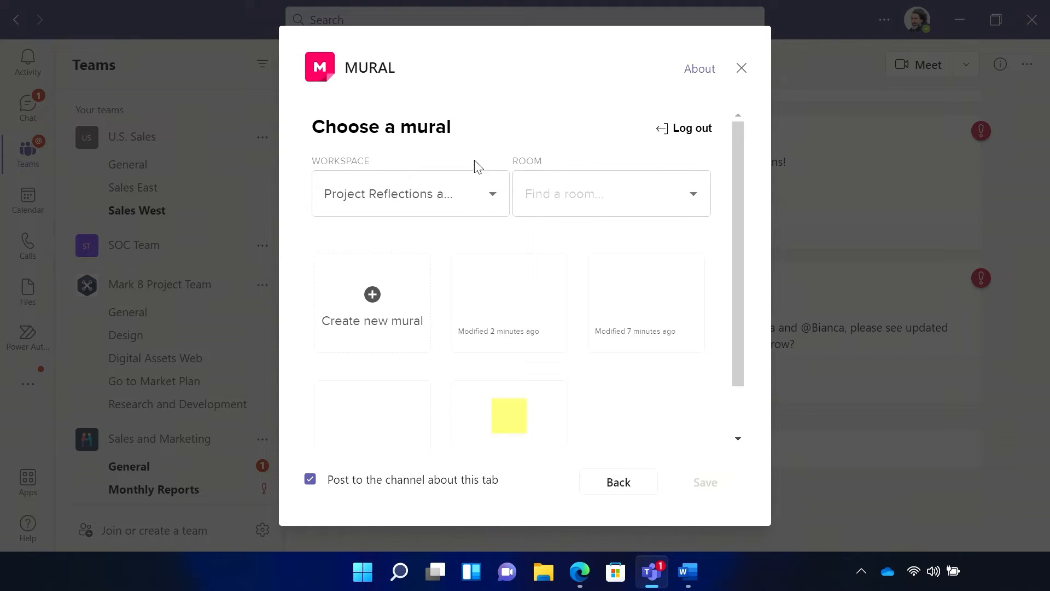
{"action": "left_click", "coordinate": [409, 194]}
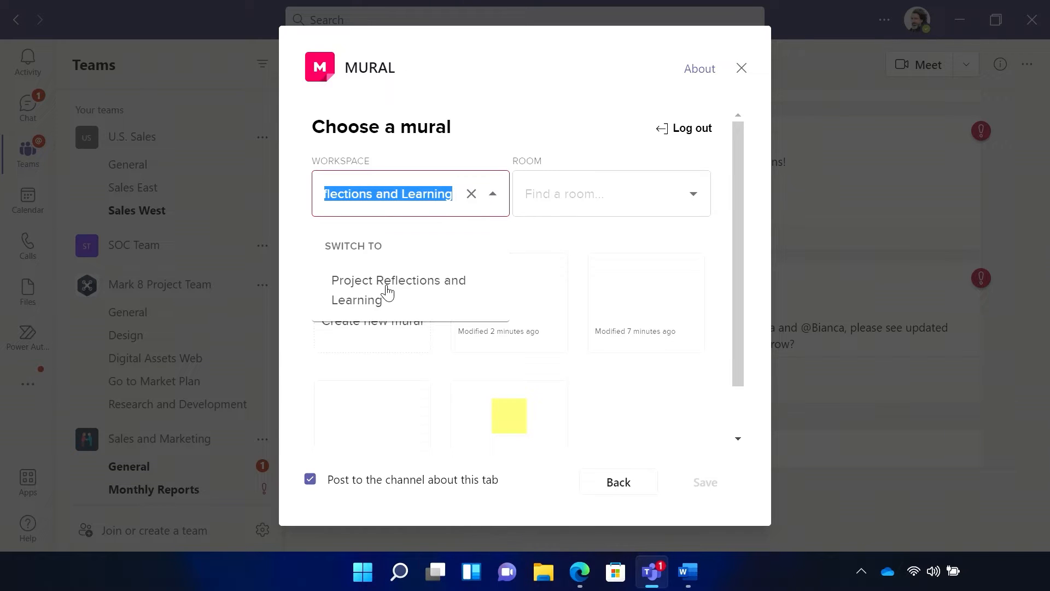
{"action": "left_click", "coordinate": [610, 193]}
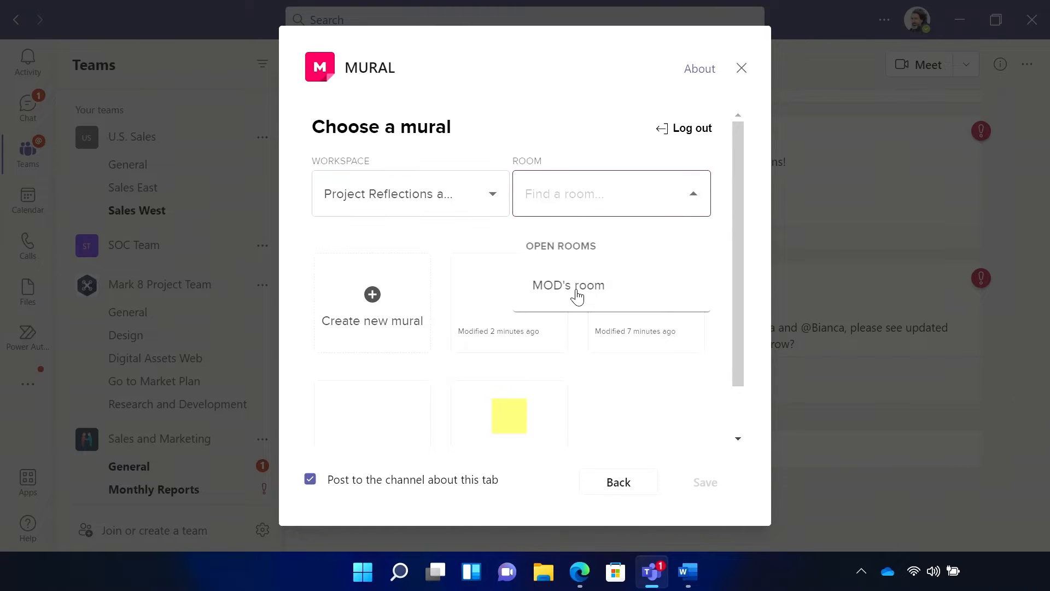
{"action": "left_click", "coordinate": [568, 285]}
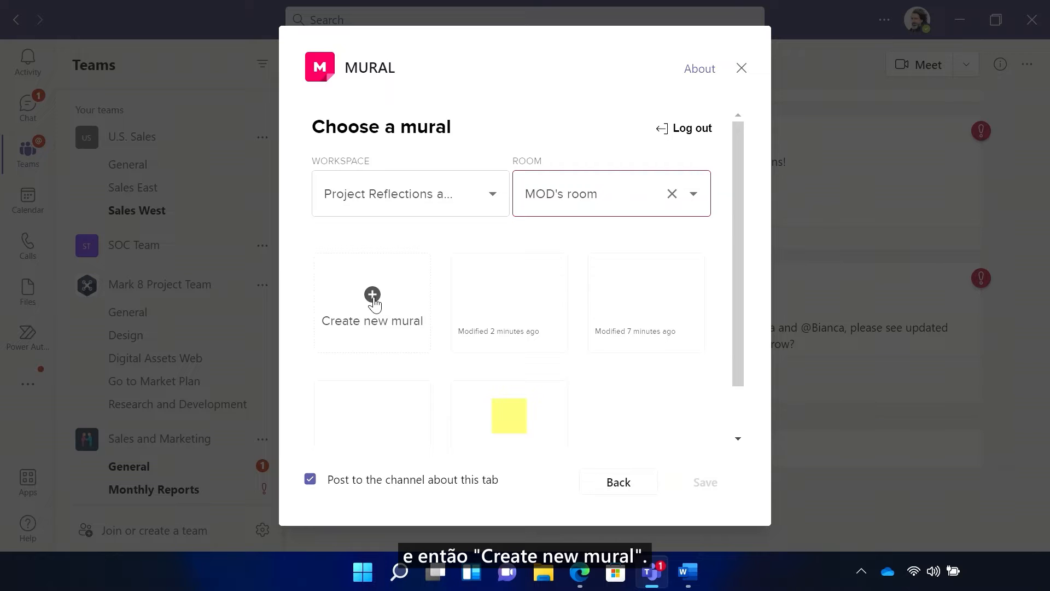
{"action": "left_click", "coordinate": [372, 302]}
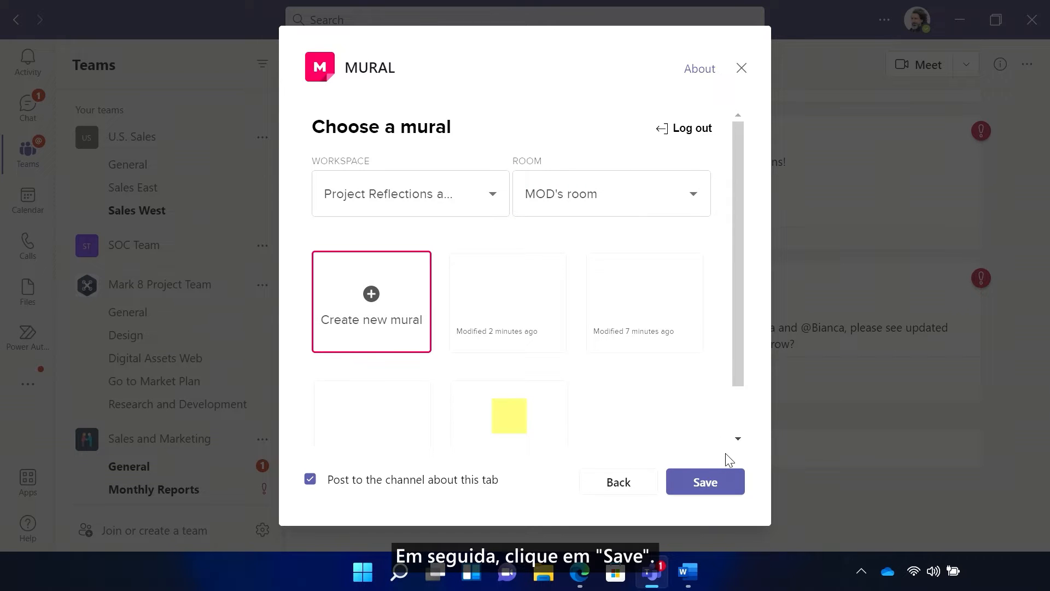
{"action": "left_click", "coordinate": [705, 482]}
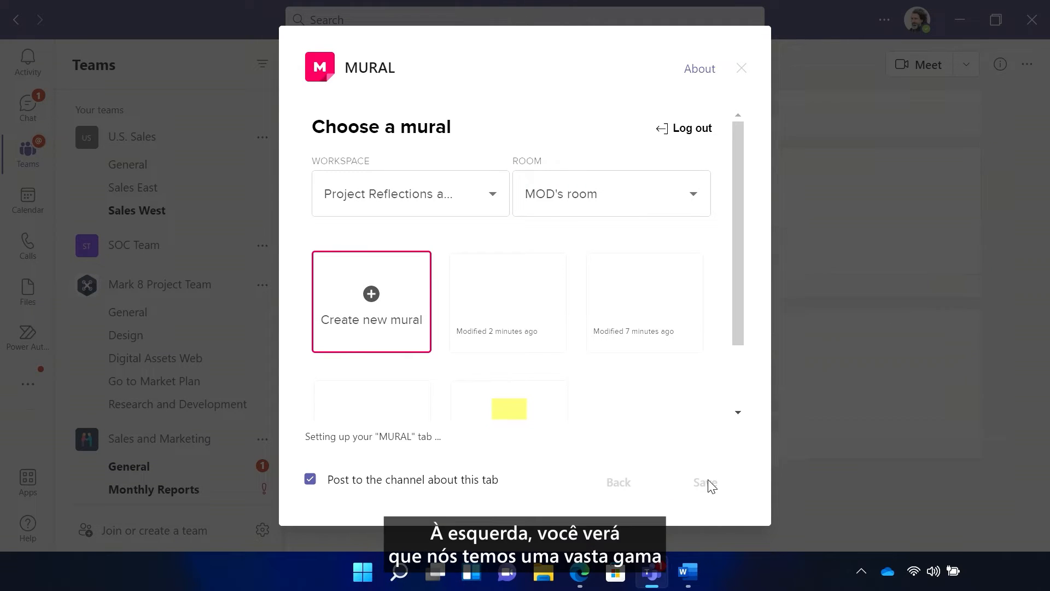
{"action": "left_click", "coordinate": [705, 482]}
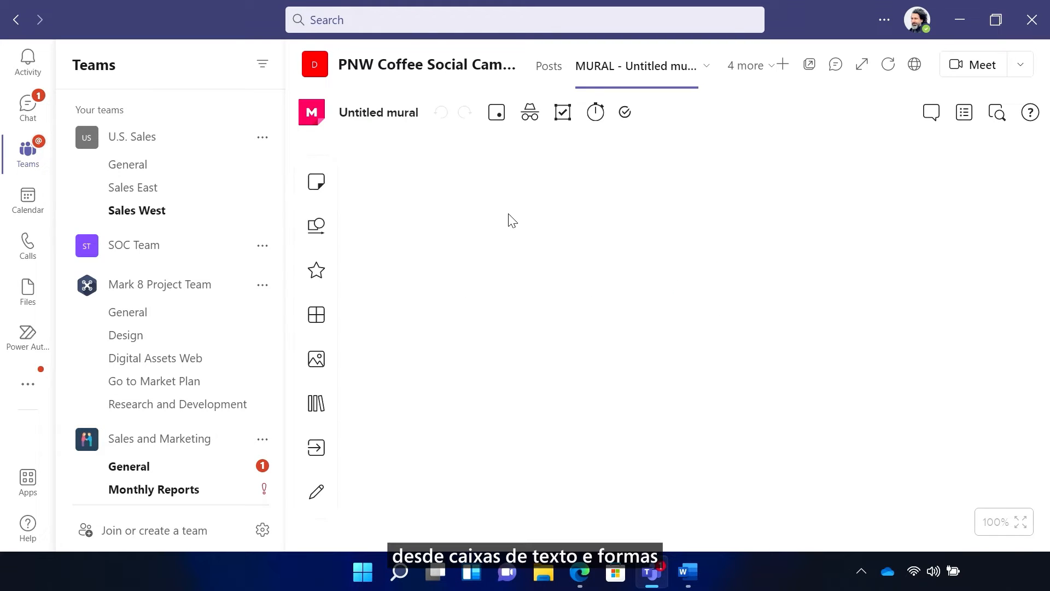
{"action": "mouse_move", "coordinate": [316, 182]}
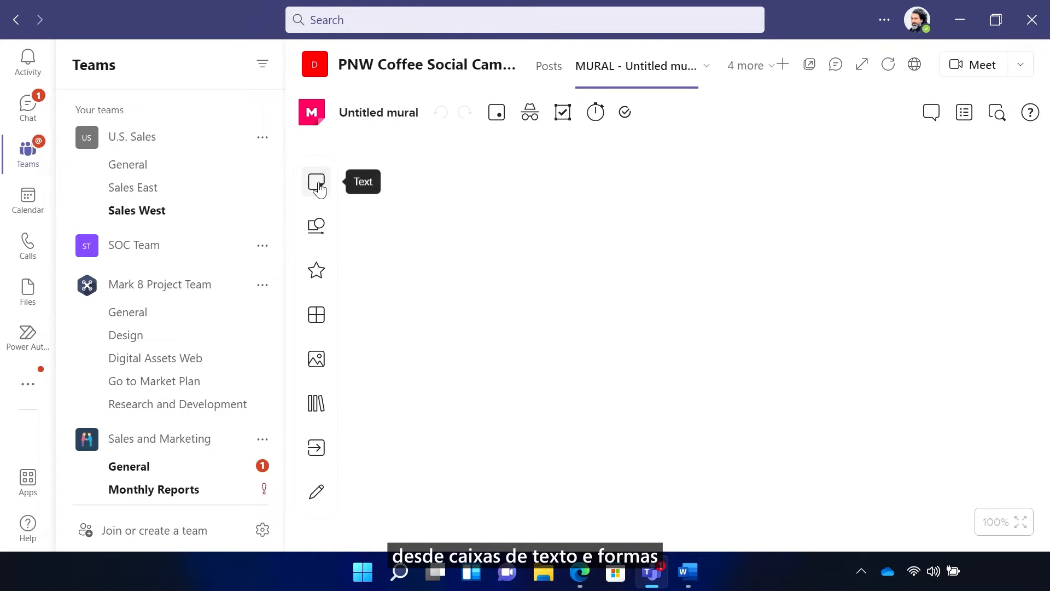
{"action": "mouse_move", "coordinate": [316, 270]}
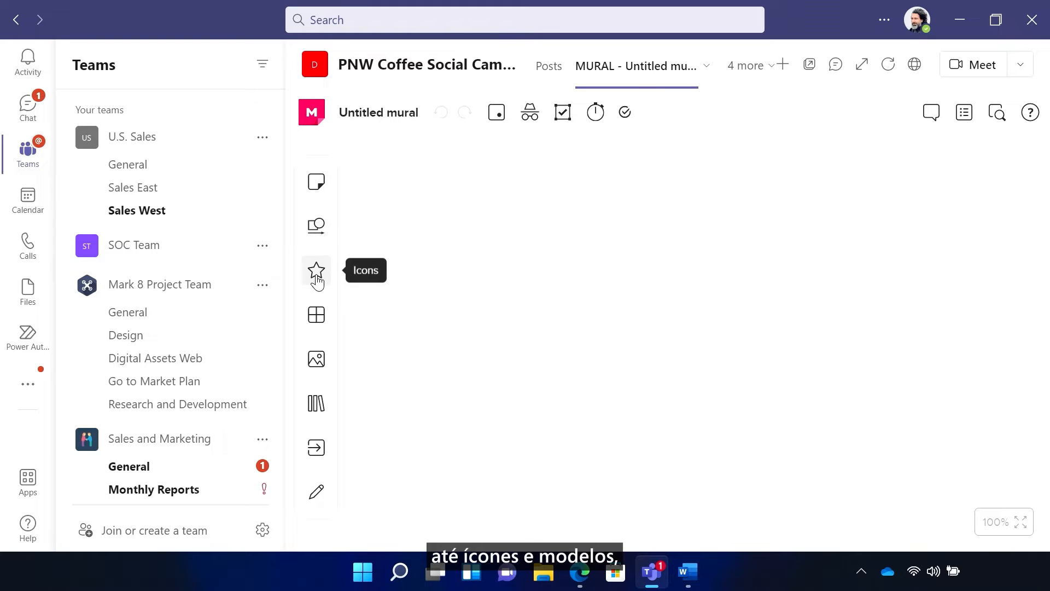
{"action": "mouse_move", "coordinate": [315, 358]}
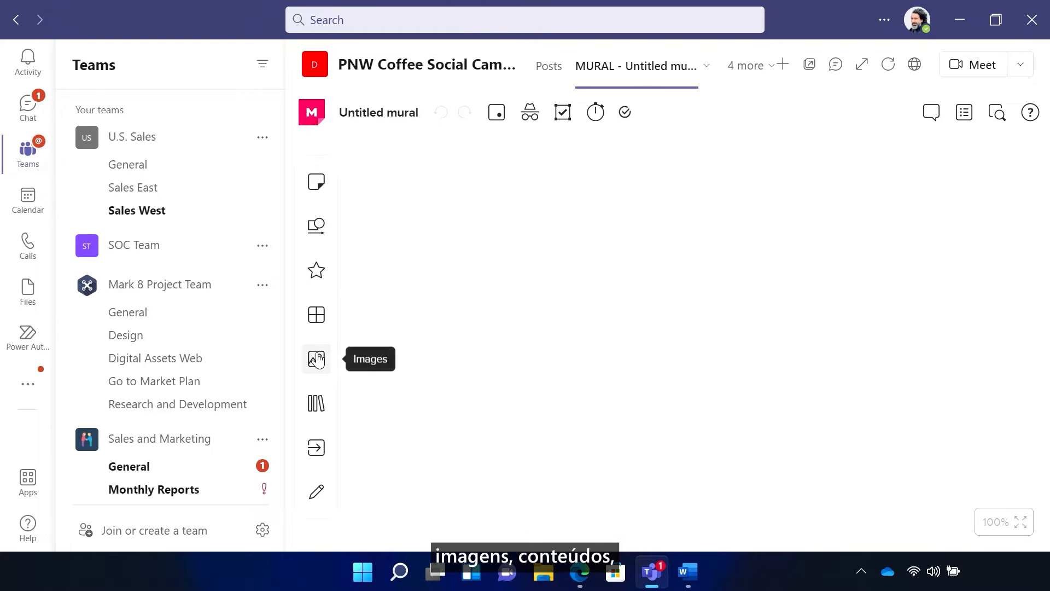
{"action": "mouse_move", "coordinate": [316, 448]}
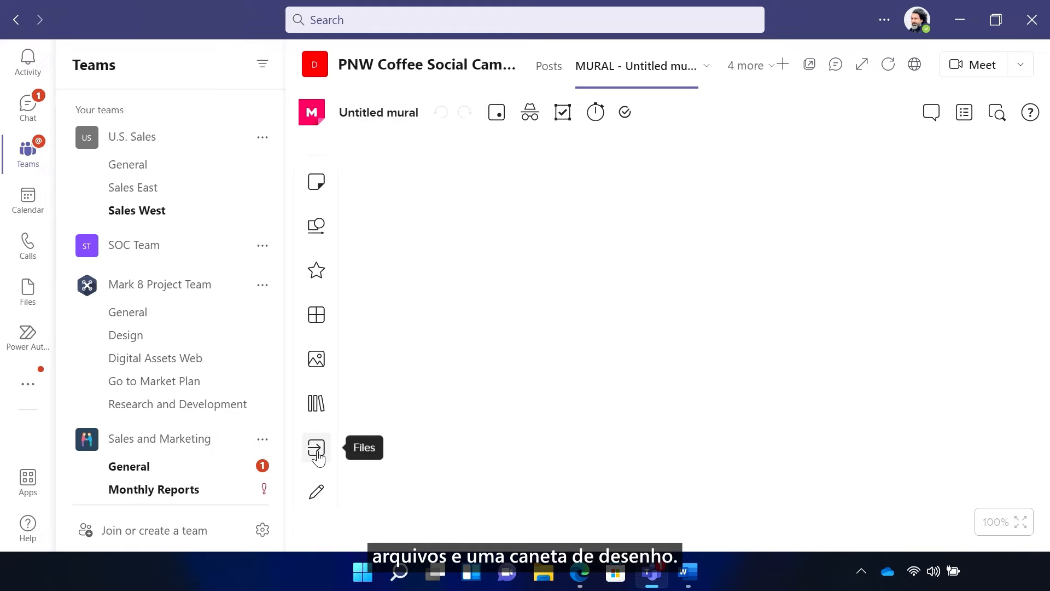
{"action": "mouse_move", "coordinate": [317, 492]}
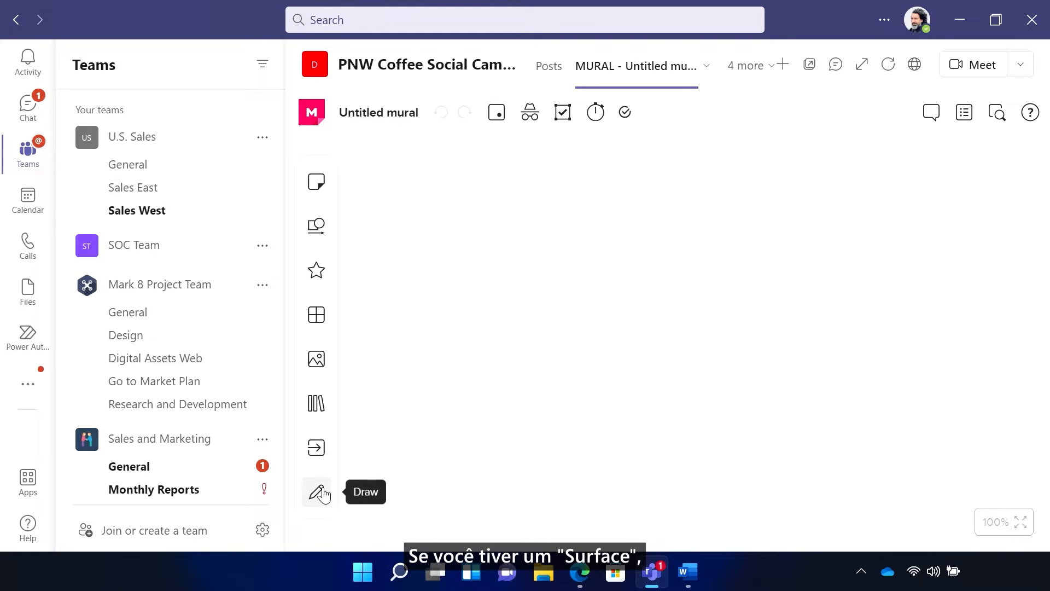
{"action": "mouse_move", "coordinate": [469, 400]}
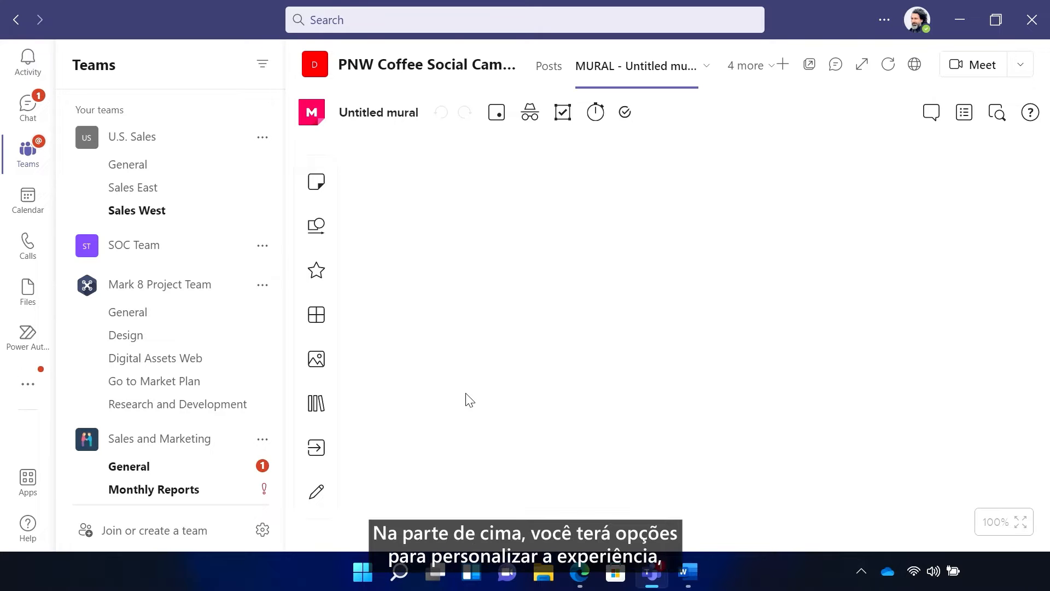
{"action": "mouse_move", "coordinate": [502, 159]}
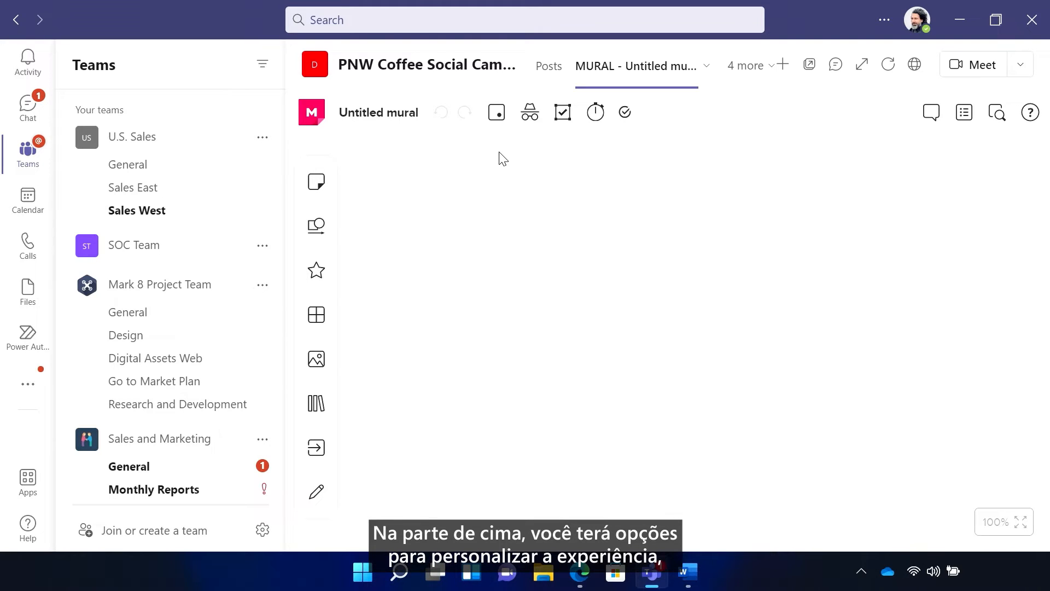
{"action": "mouse_move", "coordinate": [497, 112]}
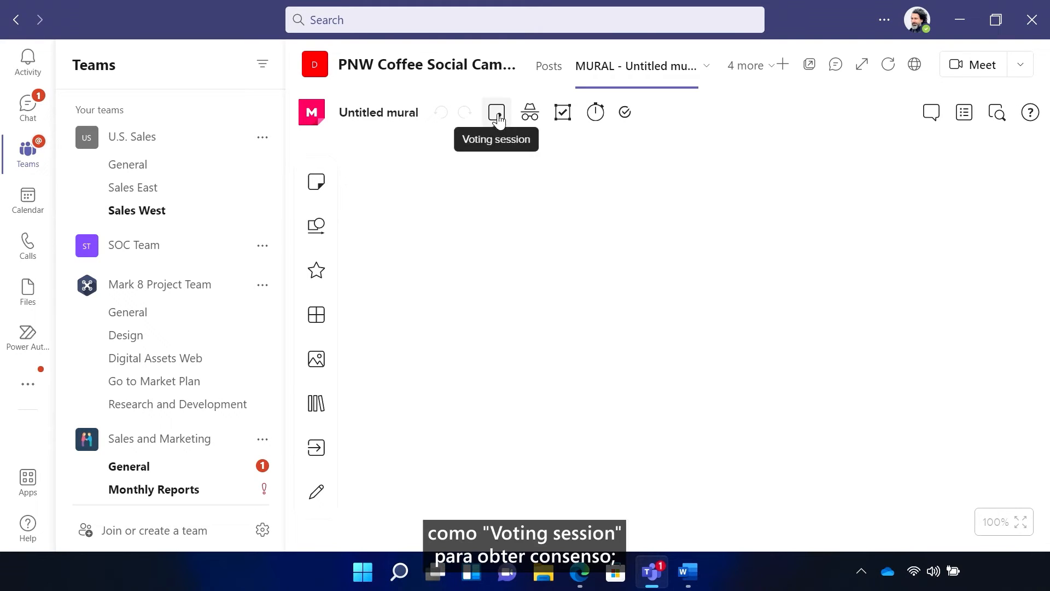
{"action": "mouse_move", "coordinate": [529, 111]}
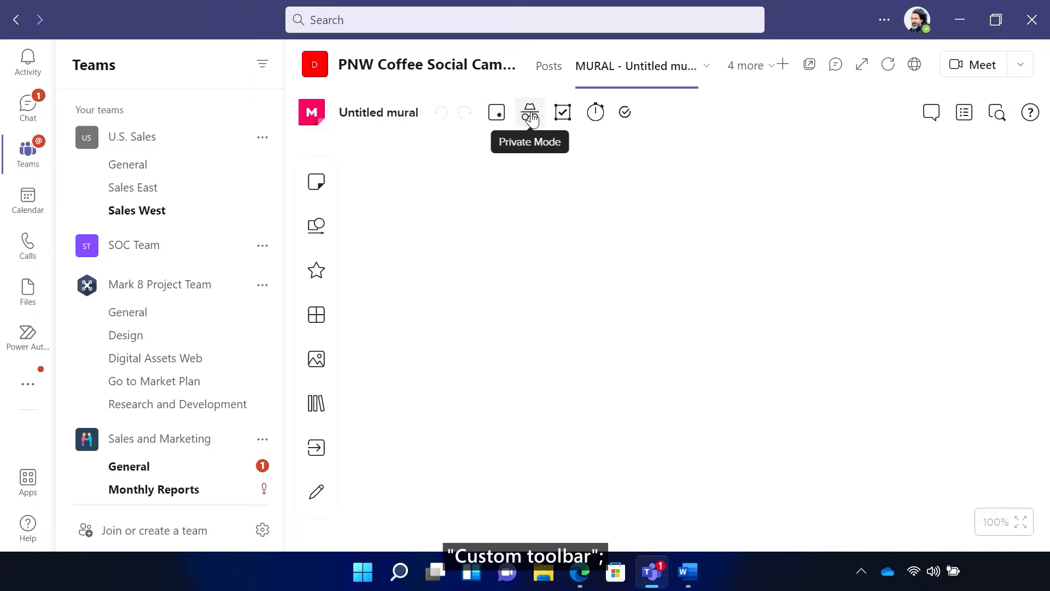
{"action": "mouse_move", "coordinate": [576, 117]}
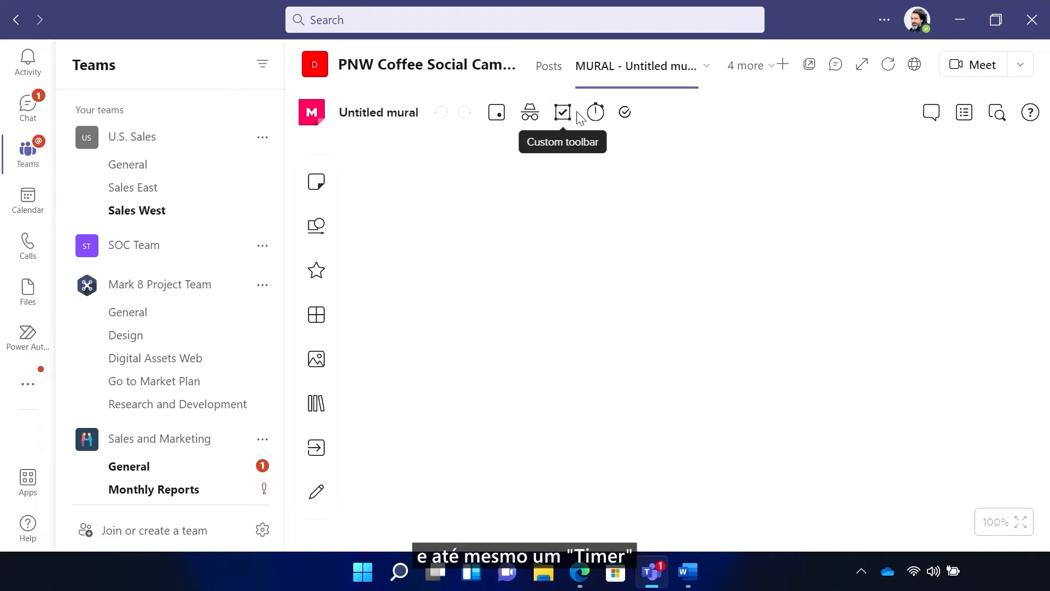
{"action": "mouse_move", "coordinate": [594, 112]}
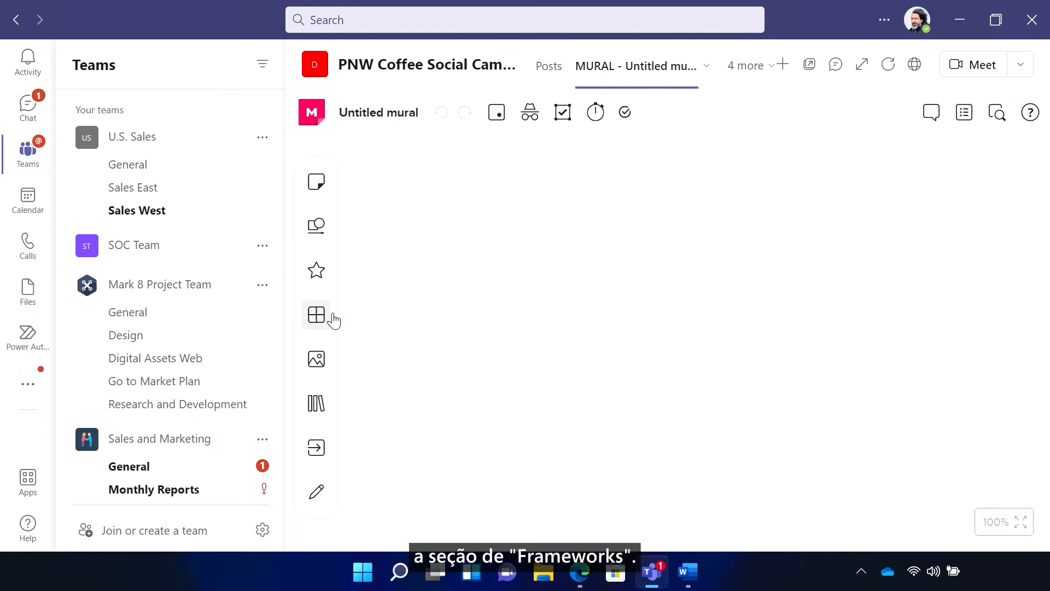
Browse the Frameworks library's agile category to find the Retrospective template
{"action": "left_click", "coordinate": [316, 315]}
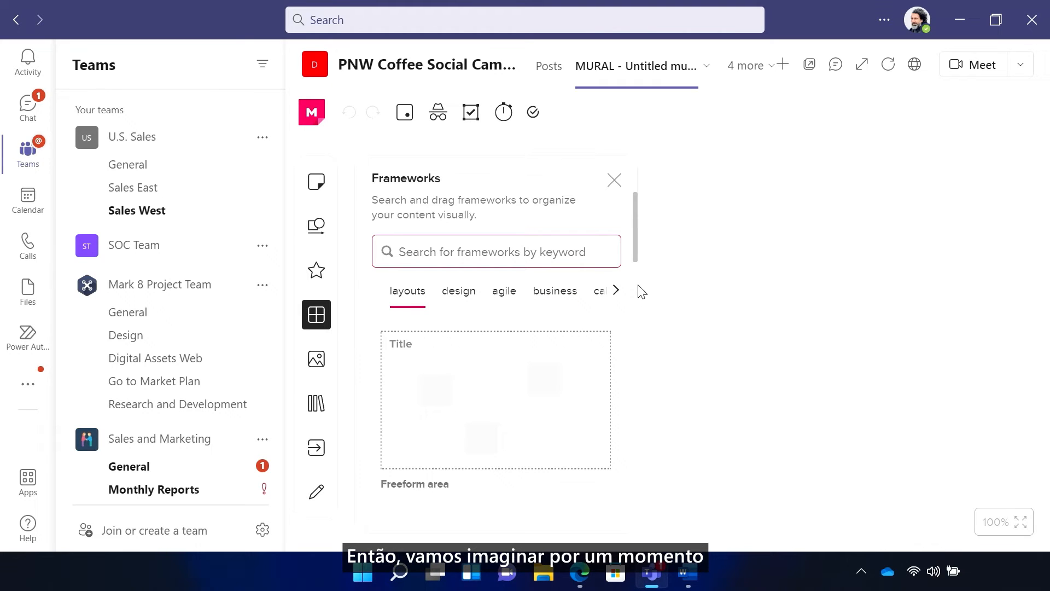
{"action": "scroll", "scroll_direction": "down", "scroll_amount": 3}
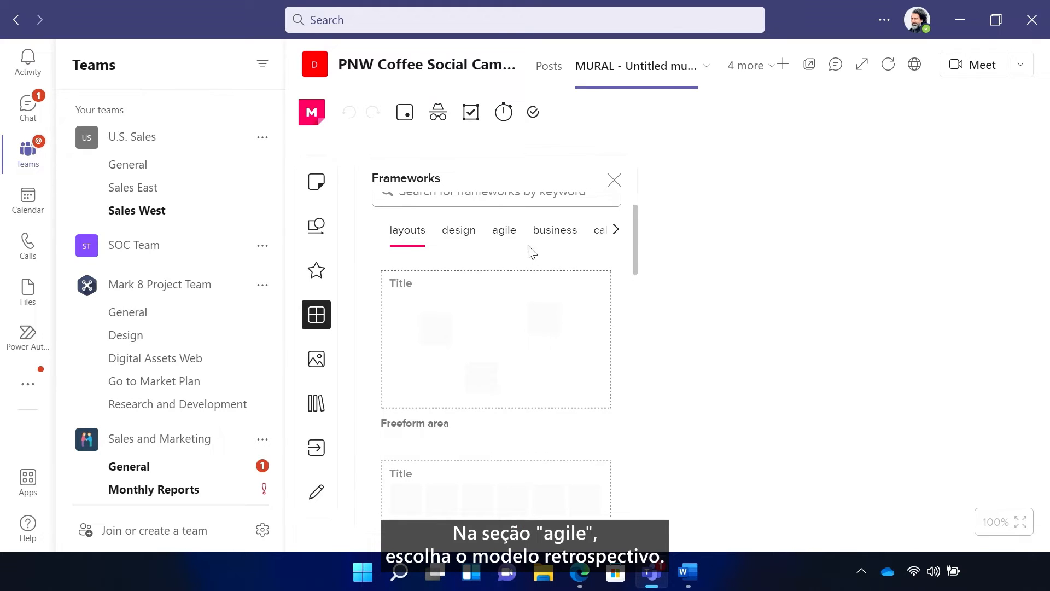
{"action": "left_click", "coordinate": [504, 229]}
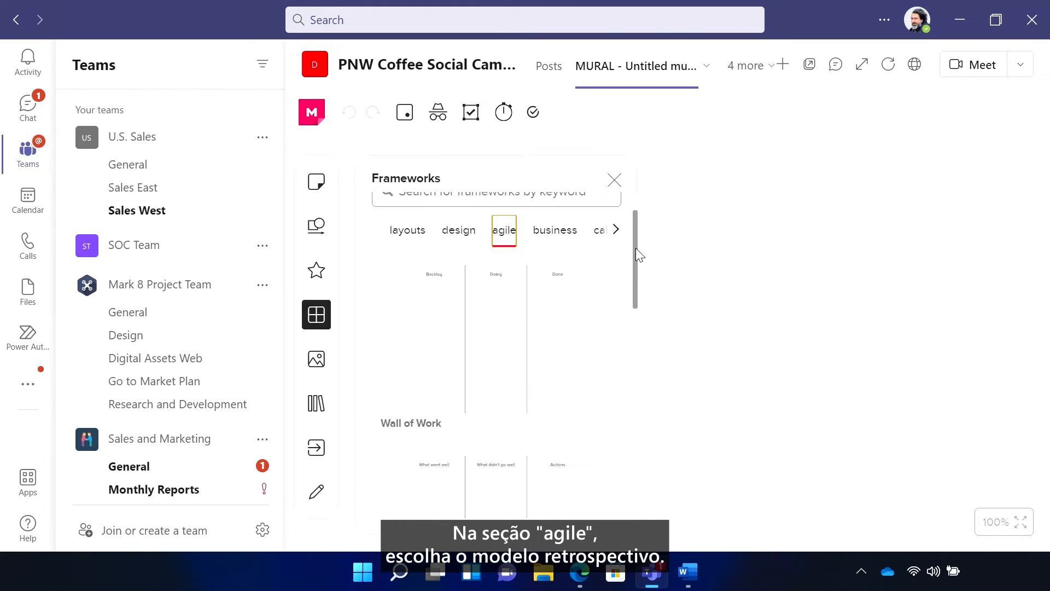
{"action": "scroll", "scroll_direction": "down", "scroll_amount": 3}
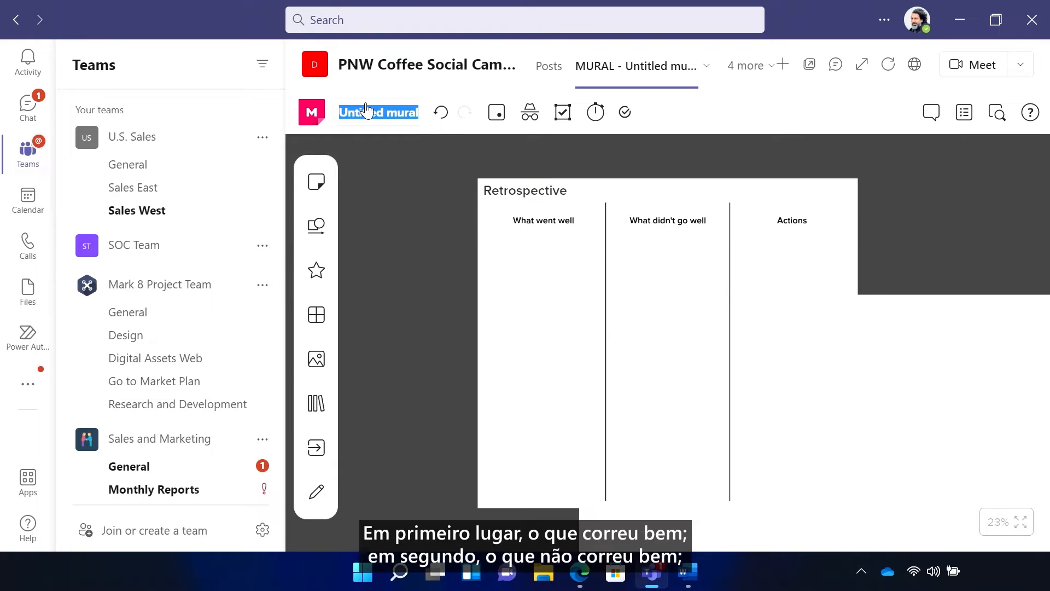
Title the mural 'Team Retrospective' and add a yellow 'Rethink the timeline' sticky note
{"action": "type", "text": "Team Retrospective"}
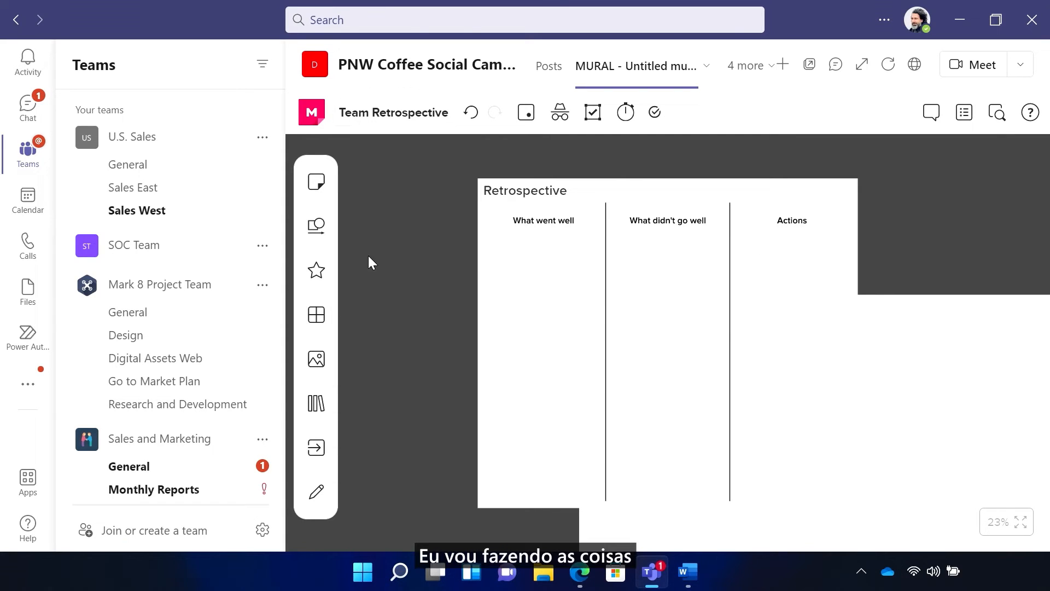
{"action": "left_click", "coordinate": [316, 181]}
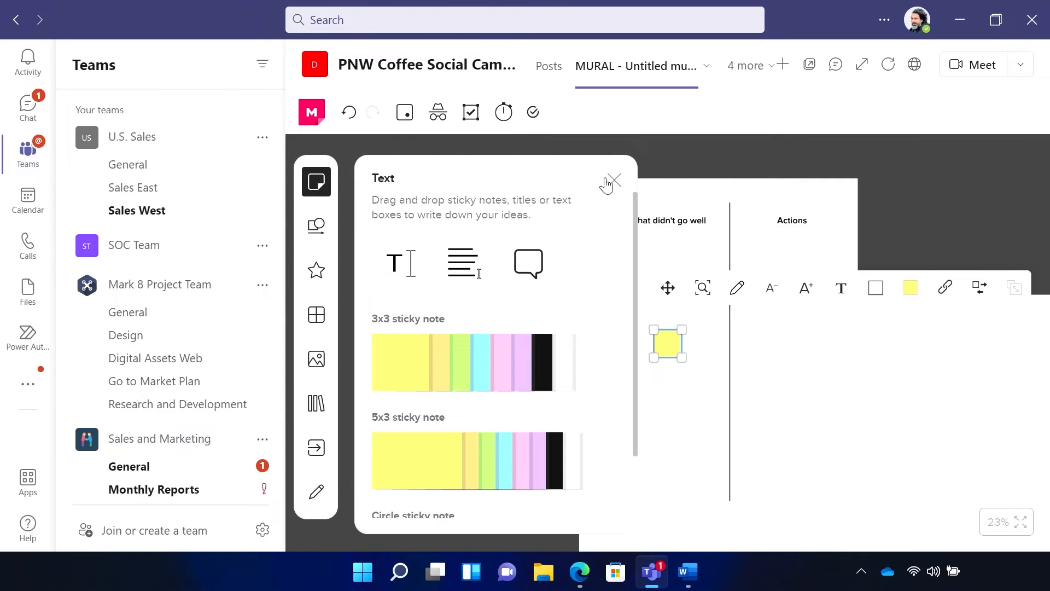
{"action": "left_click", "coordinate": [611, 182]}
{"action": "type", "text": "Rethink the timeline"}
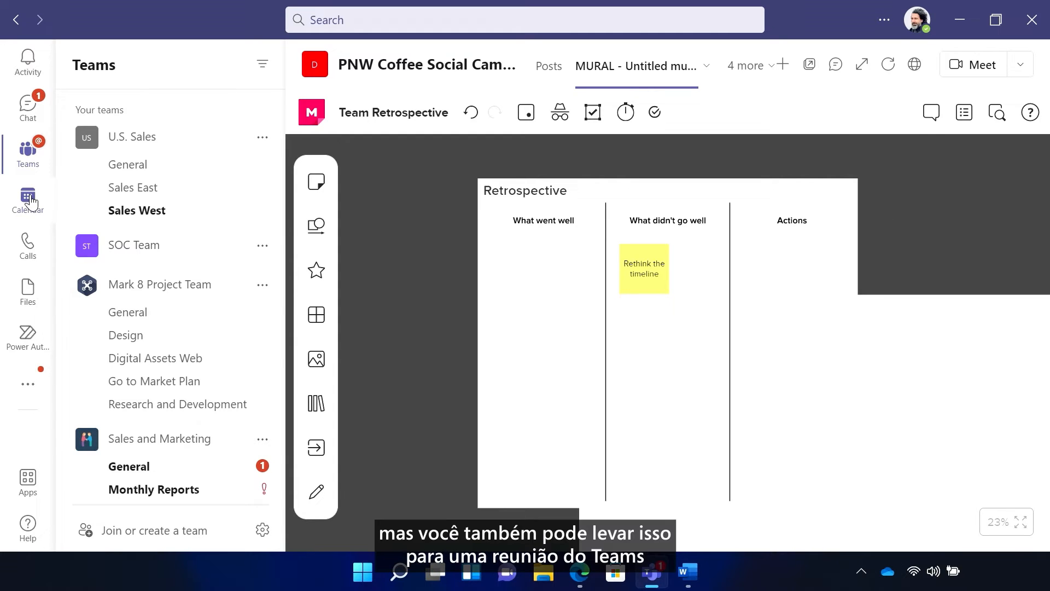
{"action": "left_click", "coordinate": [27, 200]}
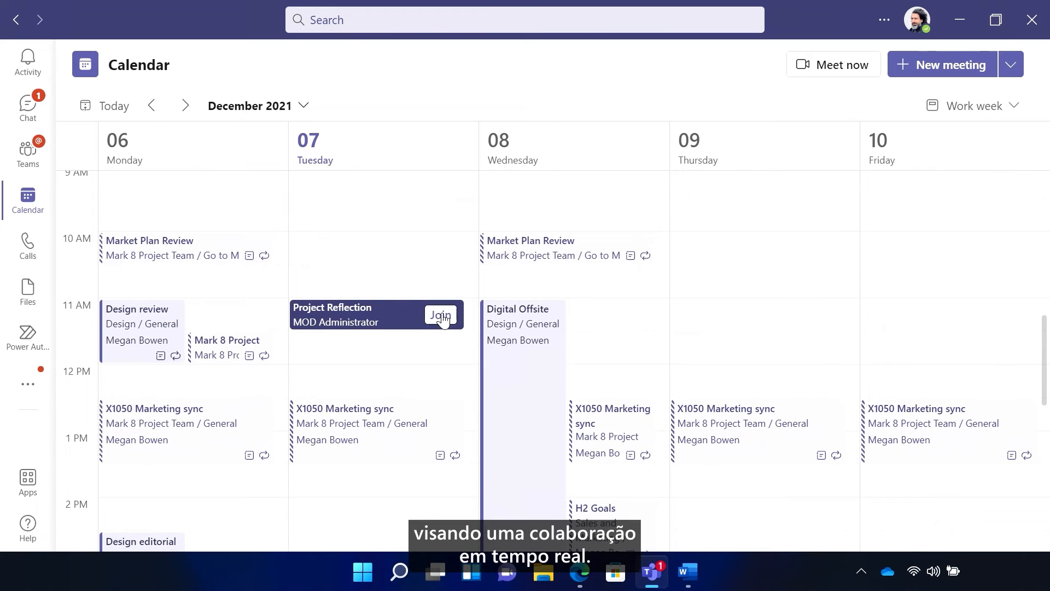
Join Project Reflection from the calendar, turning the microphone off before entering
{"action": "left_click", "coordinate": [440, 315]}
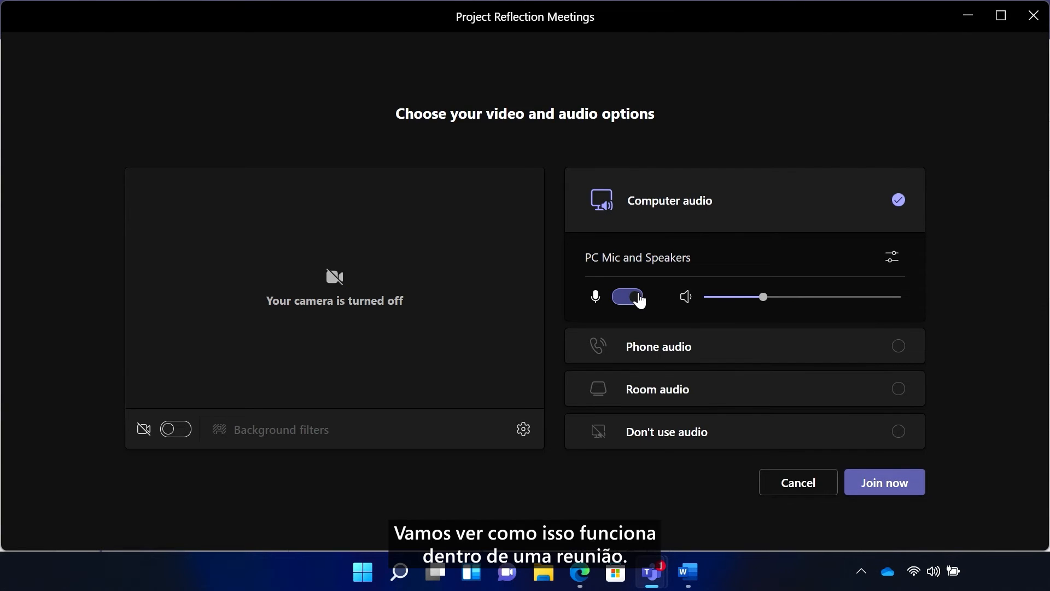
{"action": "left_click", "coordinate": [884, 481]}
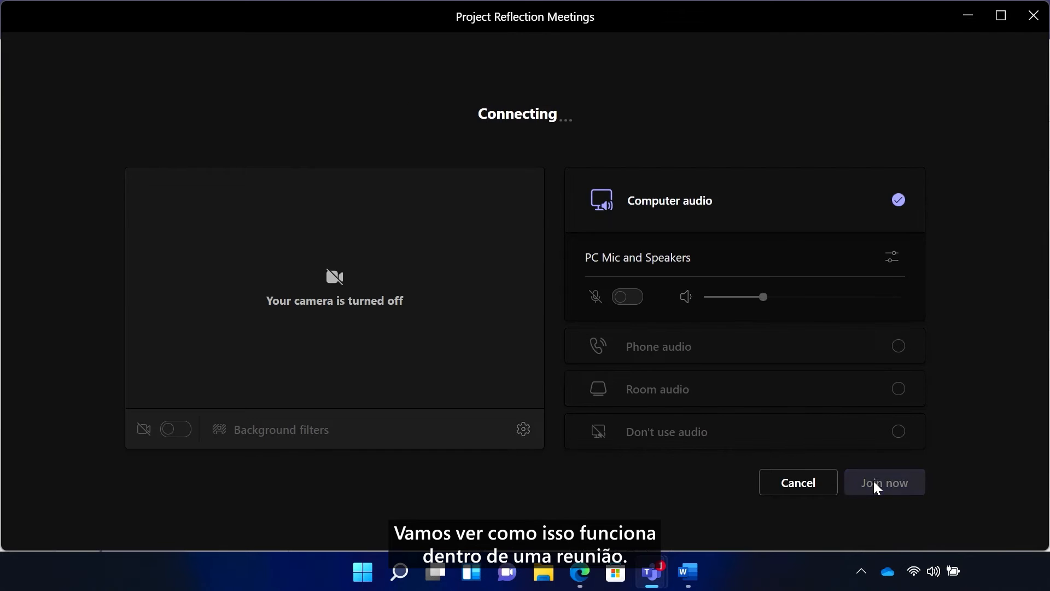
{"action": "left_click", "coordinate": [884, 482]}
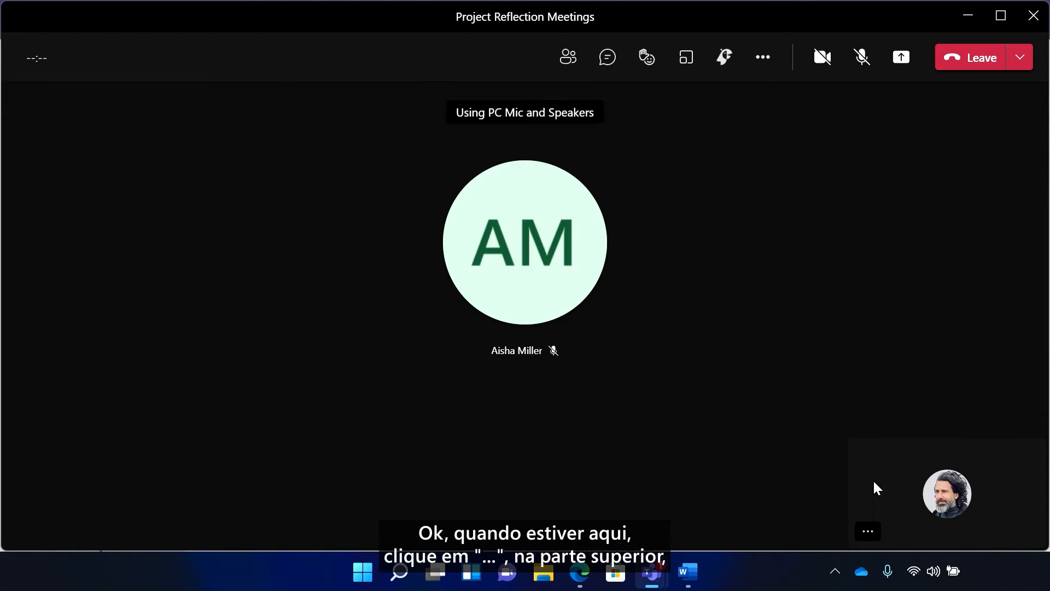
Add MURAL to the meeting as an app showing the Team Retrospective mural
{"action": "left_click", "coordinate": [762, 57]}
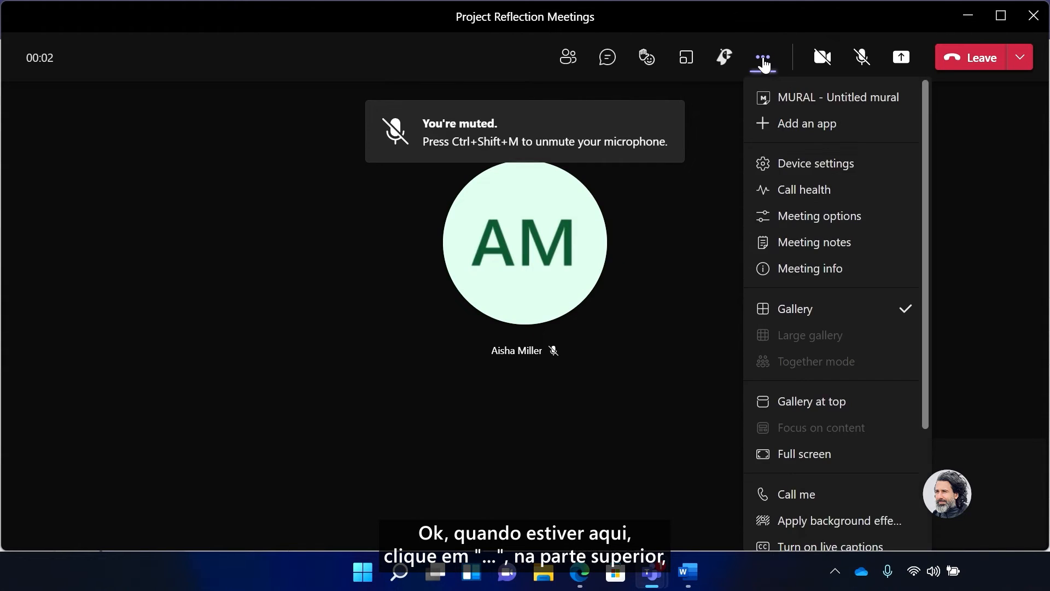
{"action": "left_click", "coordinate": [807, 123]}
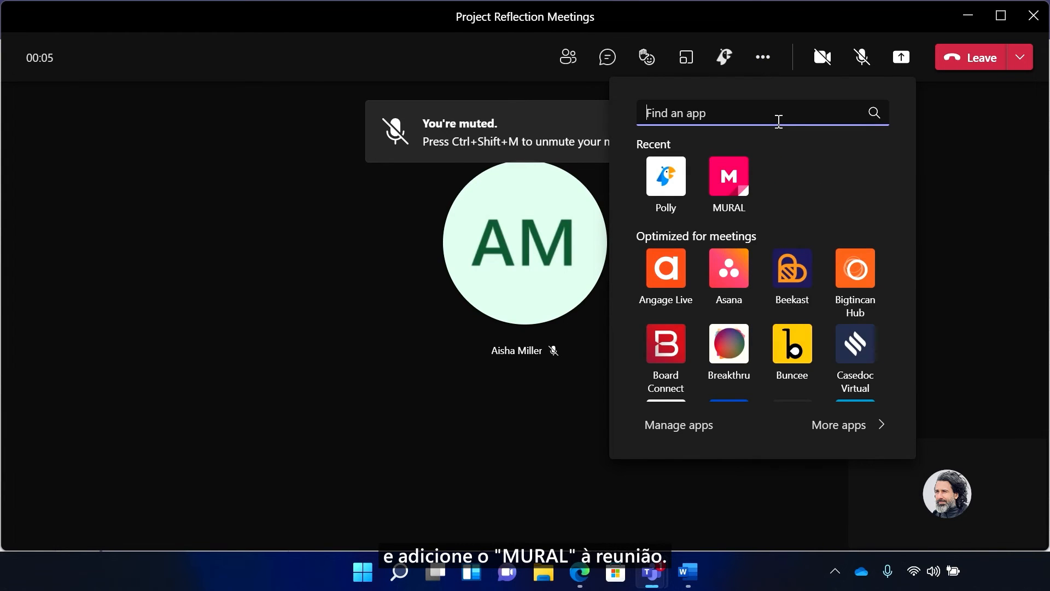
{"action": "left_click", "coordinate": [728, 176]}
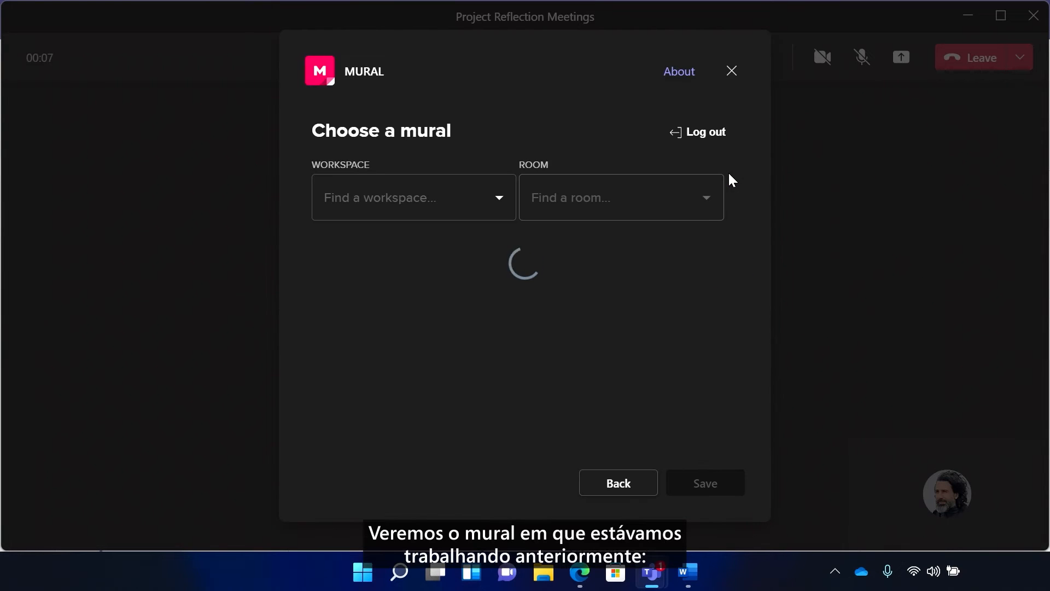
{"action": "left_click", "coordinate": [412, 197]}
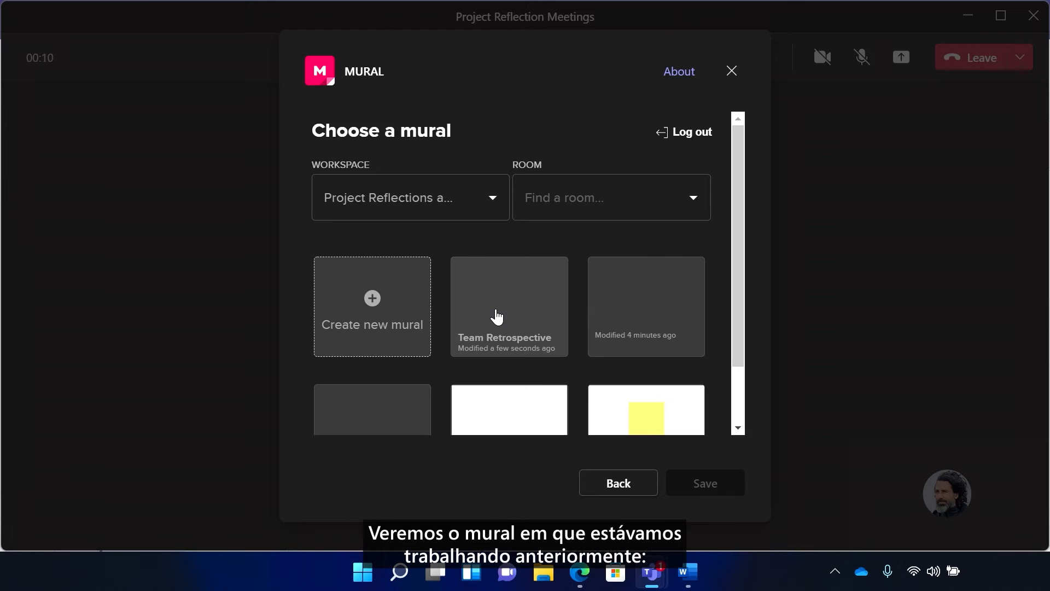
{"action": "left_click", "coordinate": [508, 306]}
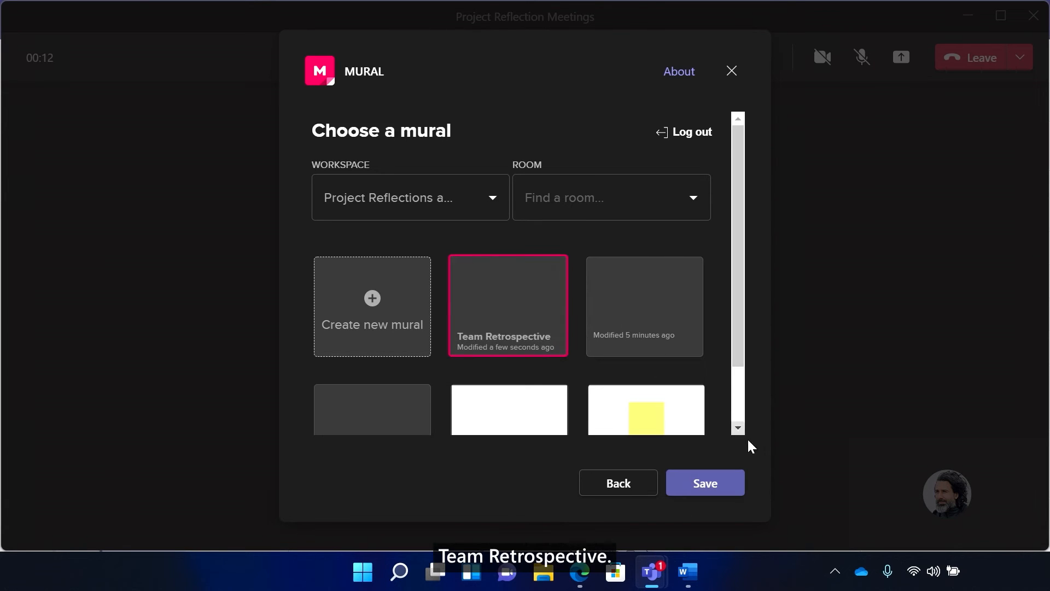
{"action": "left_click", "coordinate": [704, 482]}
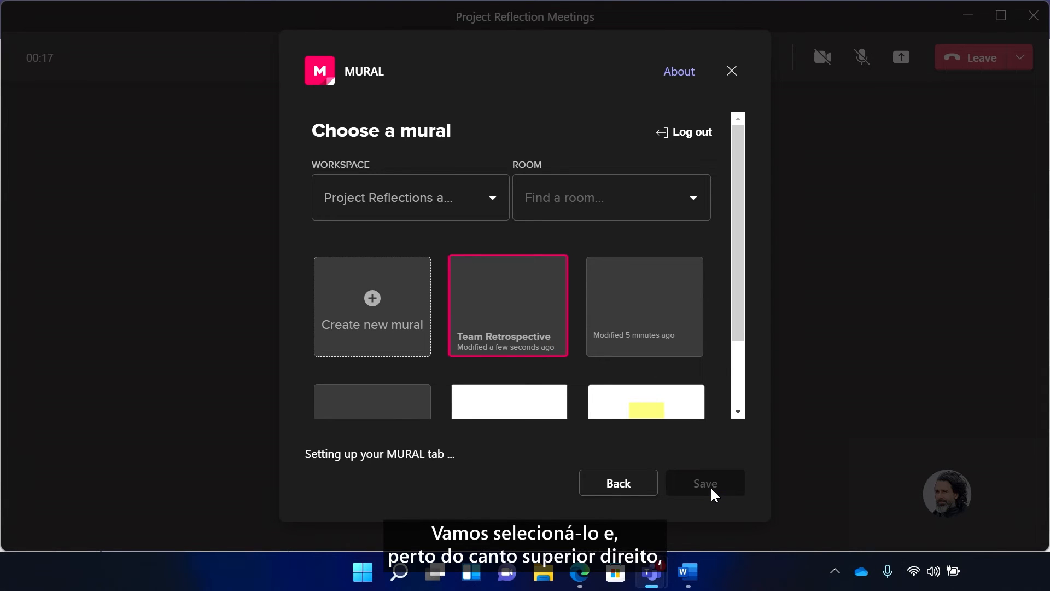
{"action": "left_click", "coordinate": [704, 483]}
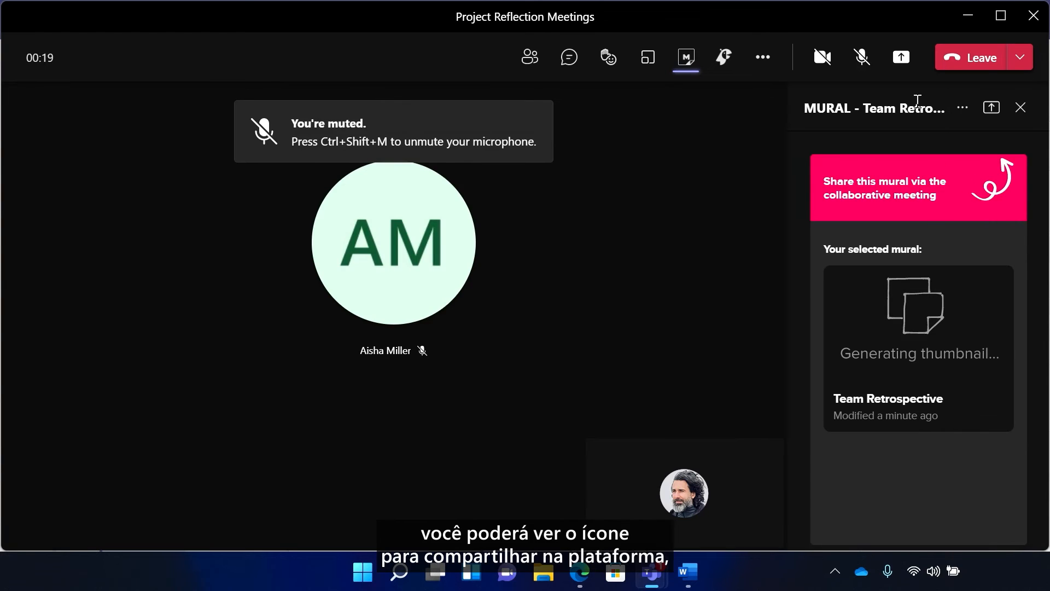
{"action": "mouse_move", "coordinate": [901, 57]}
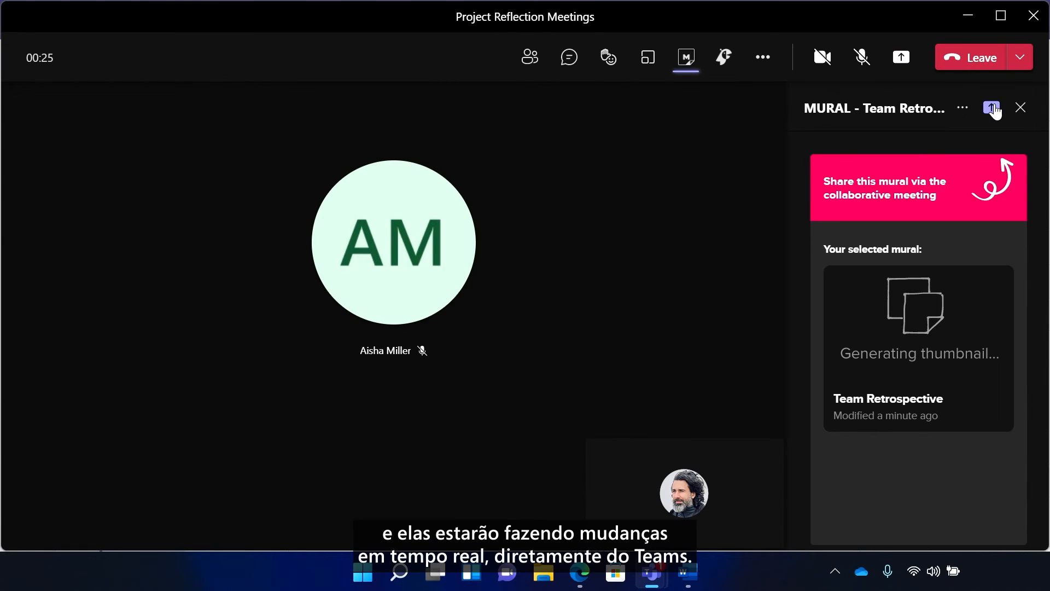
Present the Team Retrospective mural on the meeting stage from the MURAL side panel
{"action": "left_click", "coordinate": [901, 57]}
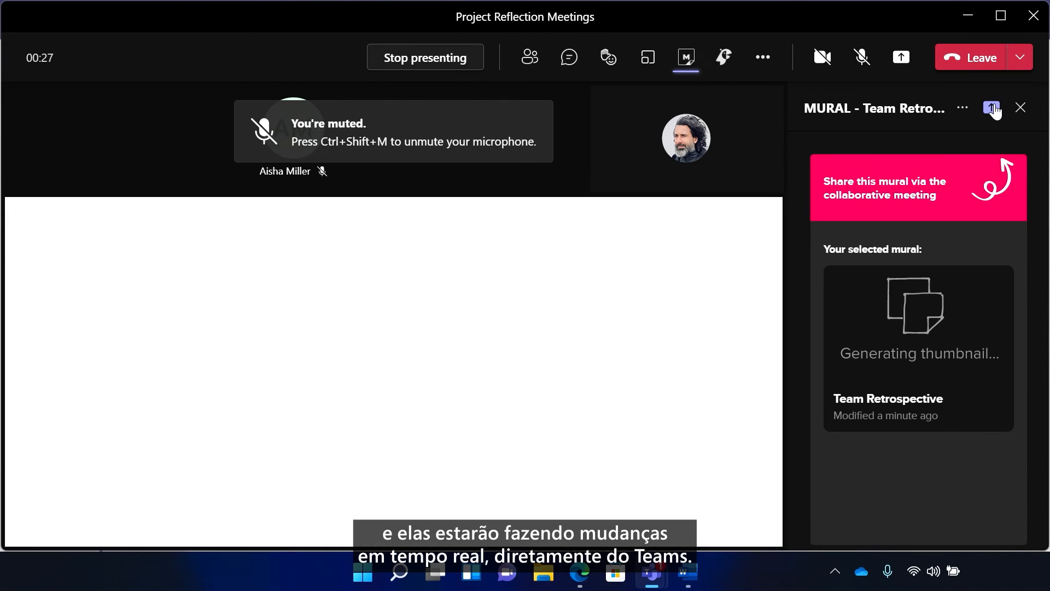